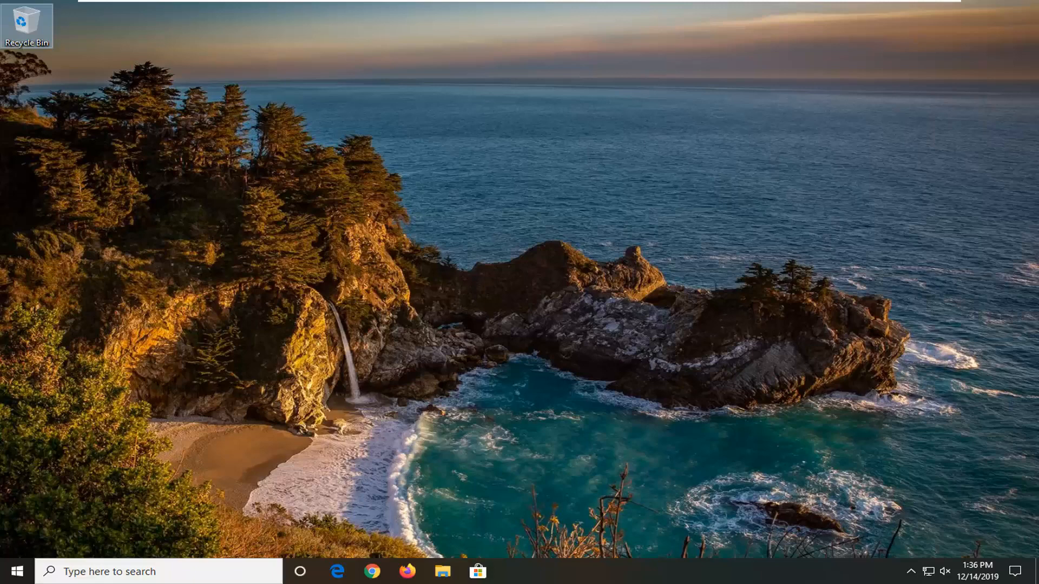
pyautogui.moveTo(872, 252)
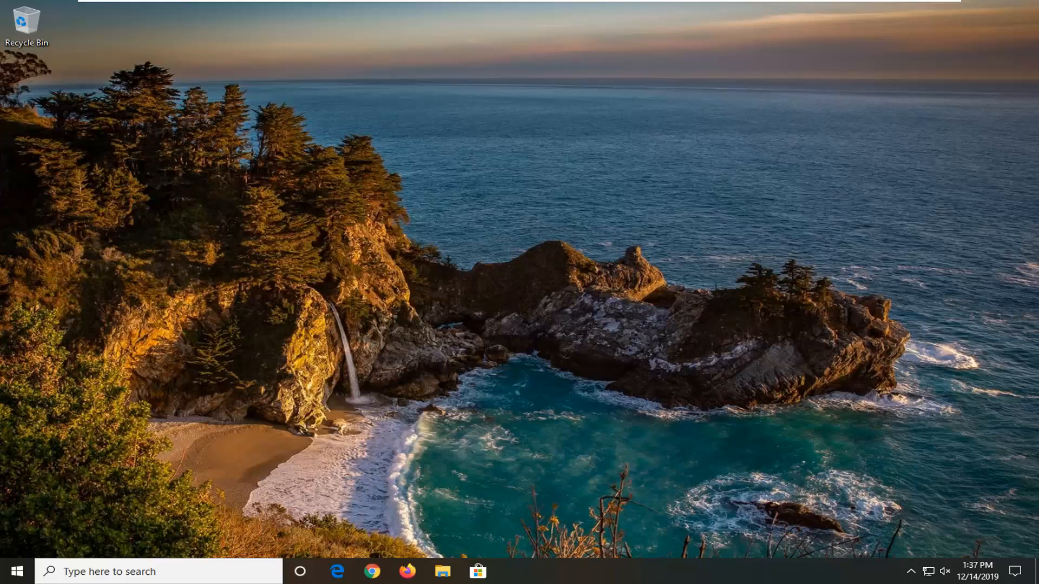
pyautogui.moveTo(422, 288)
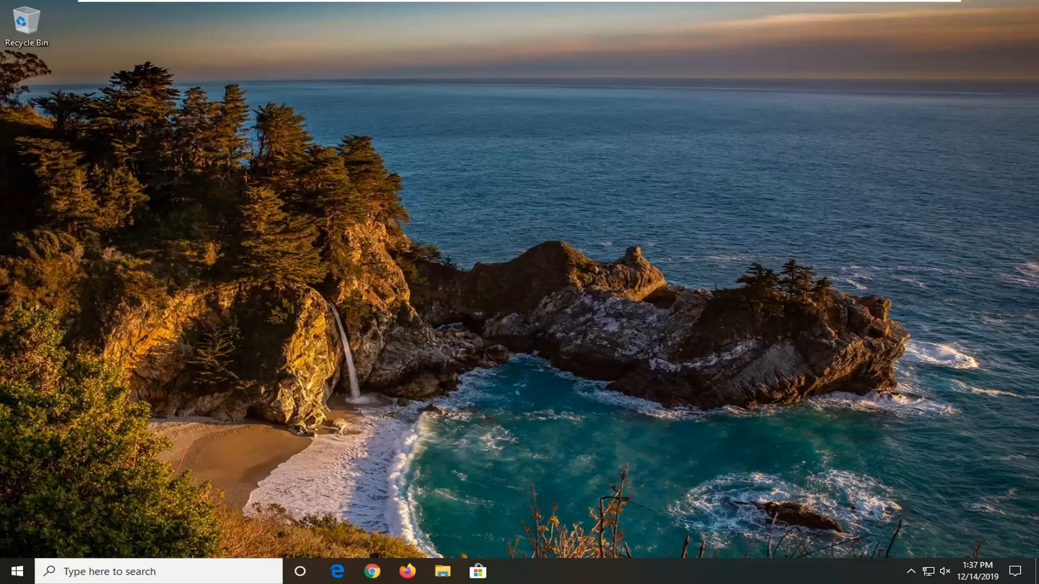
pyautogui.moveTo(537, 449)
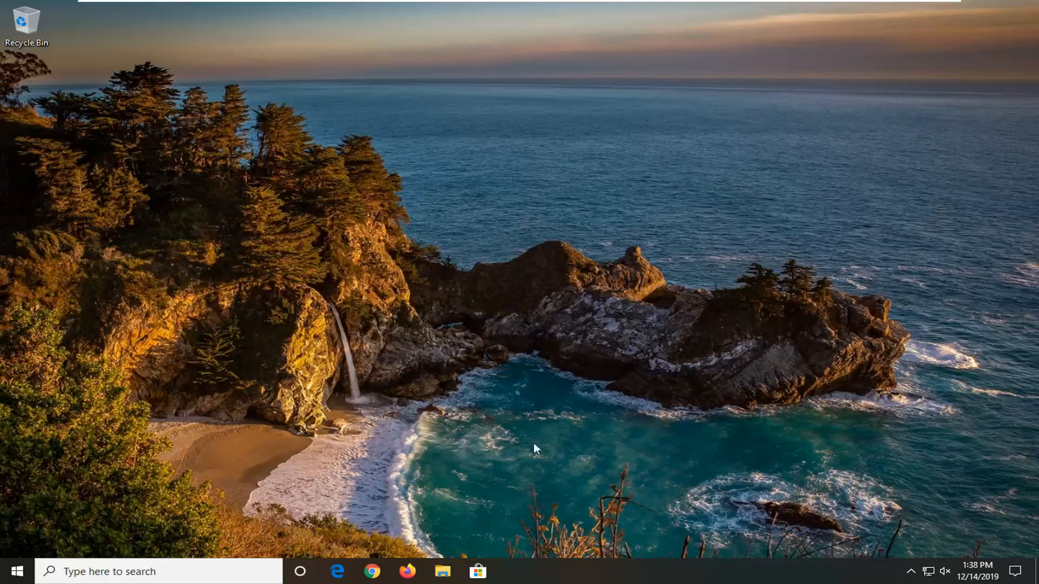
# Reach the Troubleshoot settings page via taskbar search and scroll to the Network Adapter entry
pyautogui.click(15, 571)
pyautogui.write('troubleshoot')
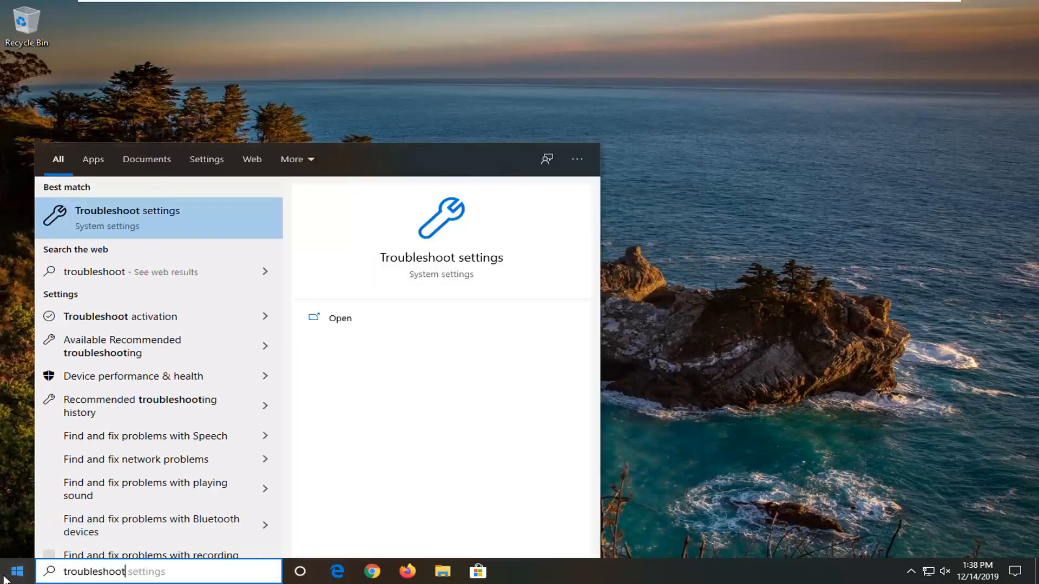
pyautogui.moveTo(126, 220)
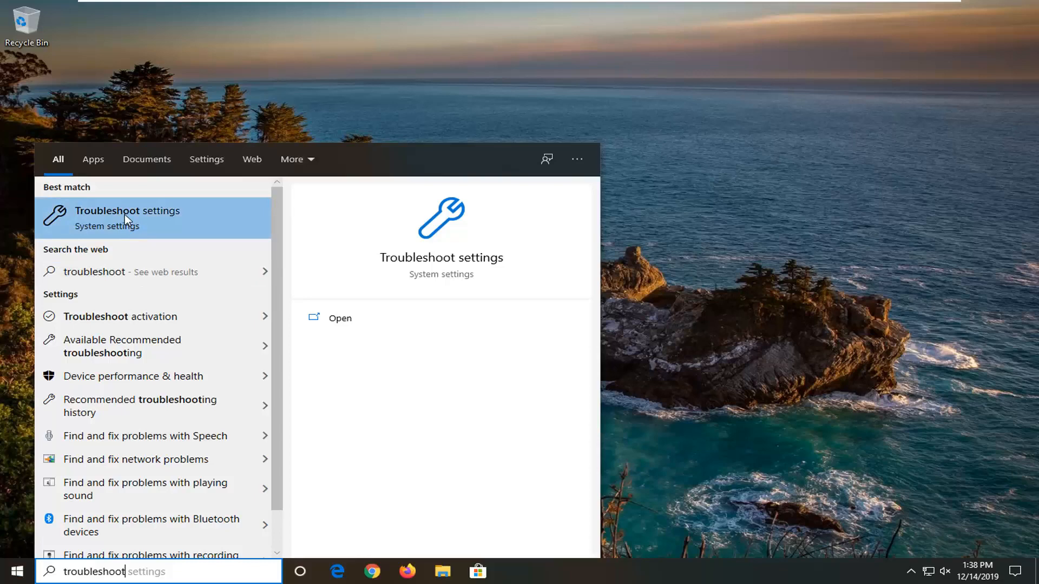
pyautogui.click(128, 217)
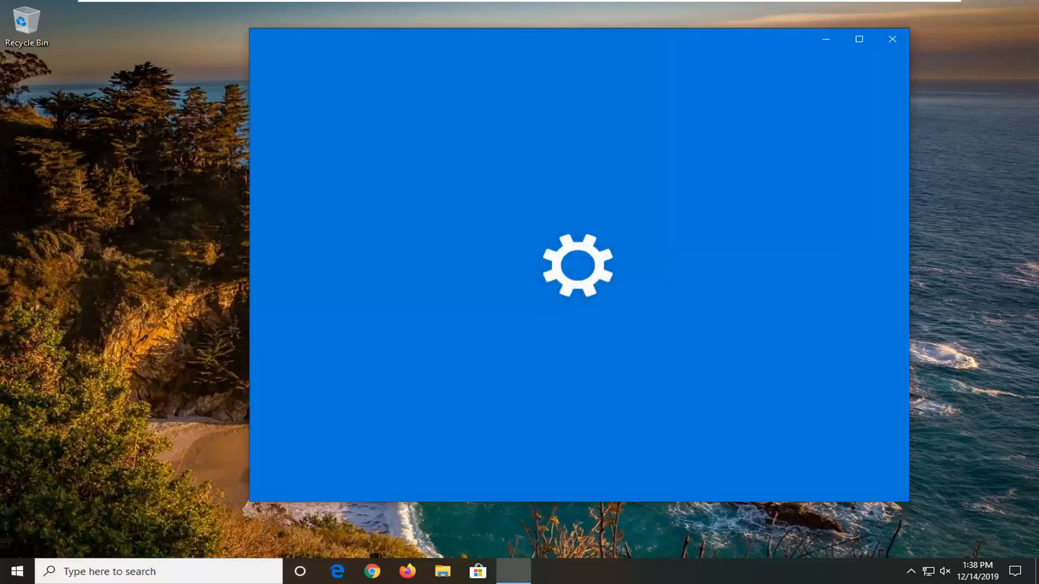
pyautogui.click(513, 572)
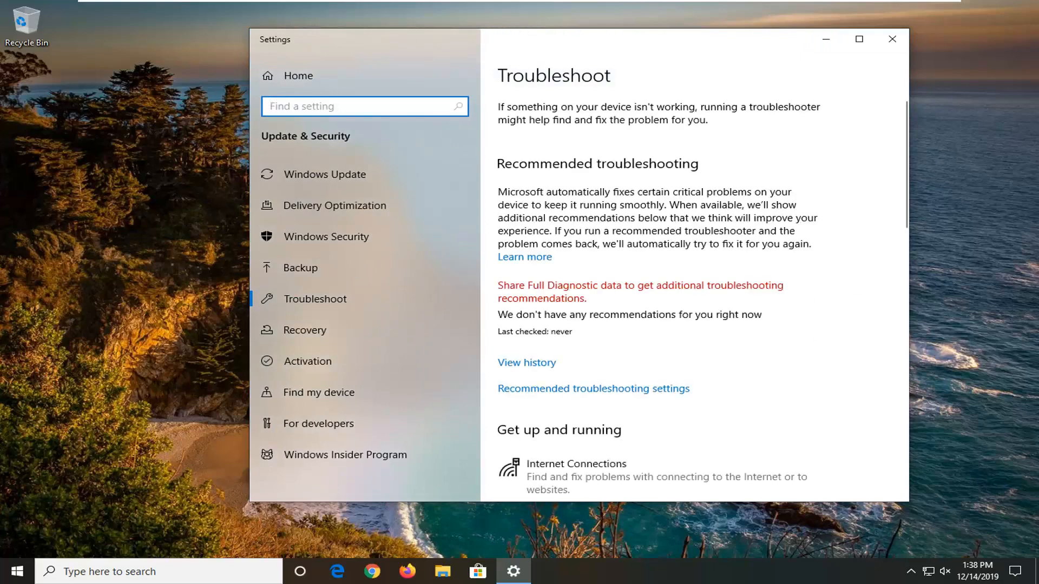
pyautogui.scroll(-3)
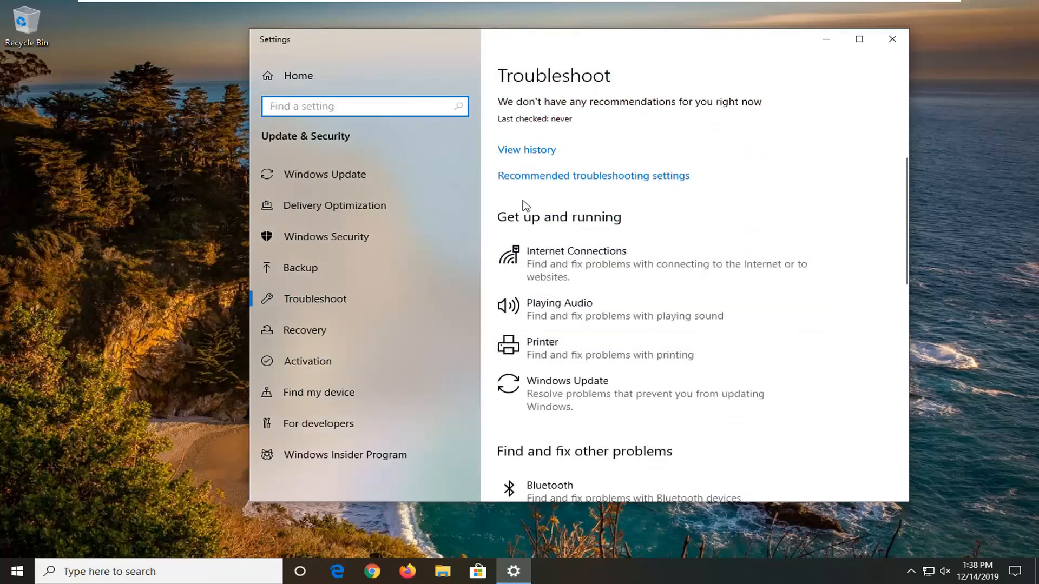
pyautogui.scroll(-3)
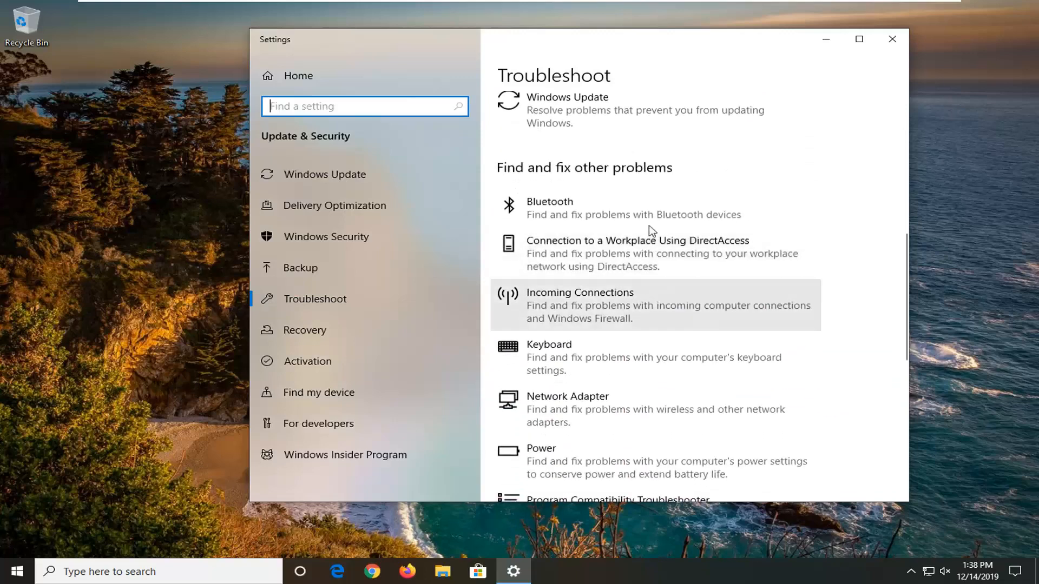
pyautogui.scroll(-3)
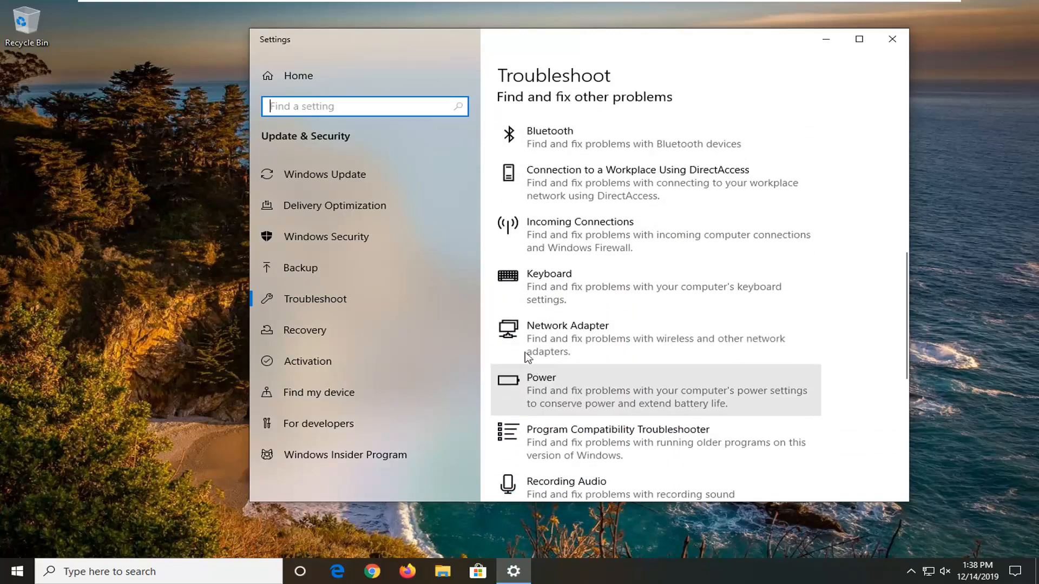
pyautogui.moveTo(559, 347)
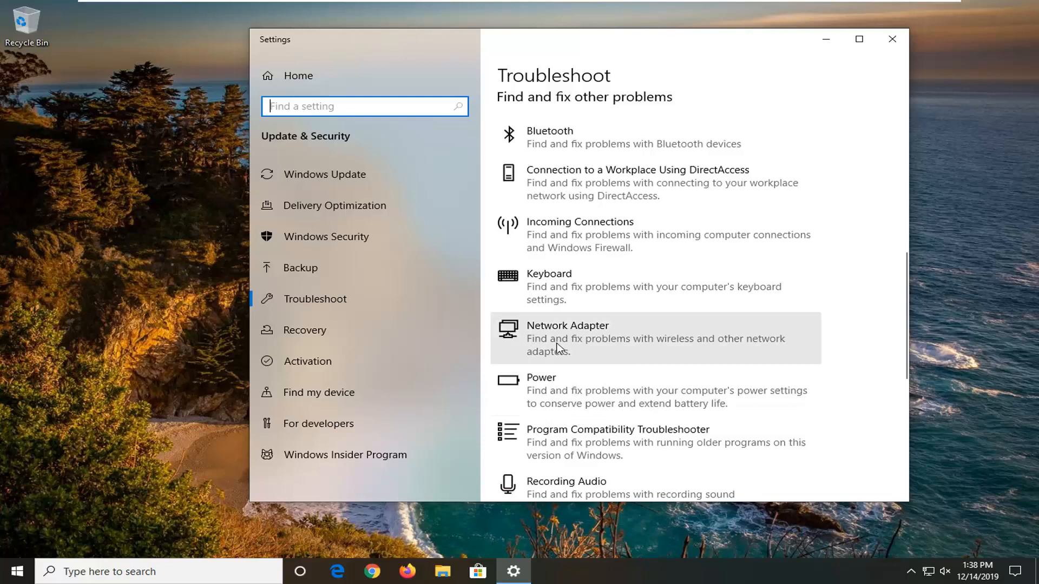
pyautogui.moveTo(610, 350)
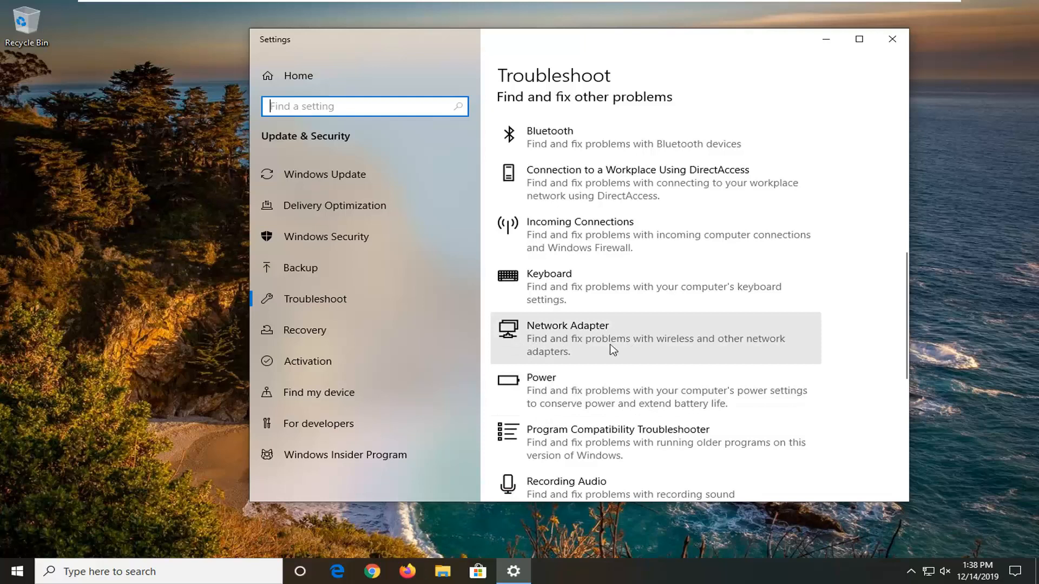
# Run the Network Adapter troubleshooter to completion and close its couldn't-identify result
pyautogui.click(566, 338)
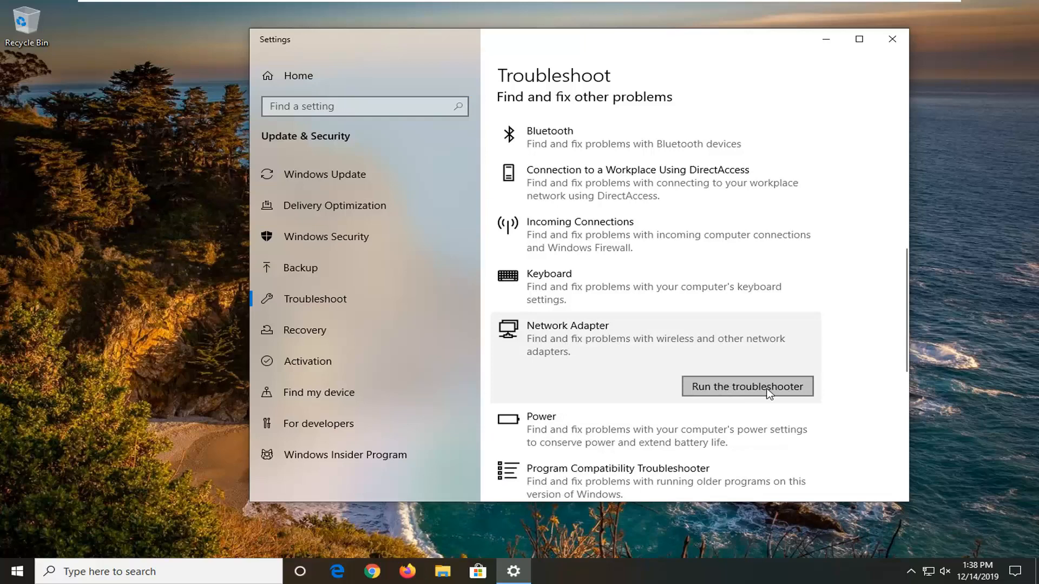
pyautogui.click(746, 386)
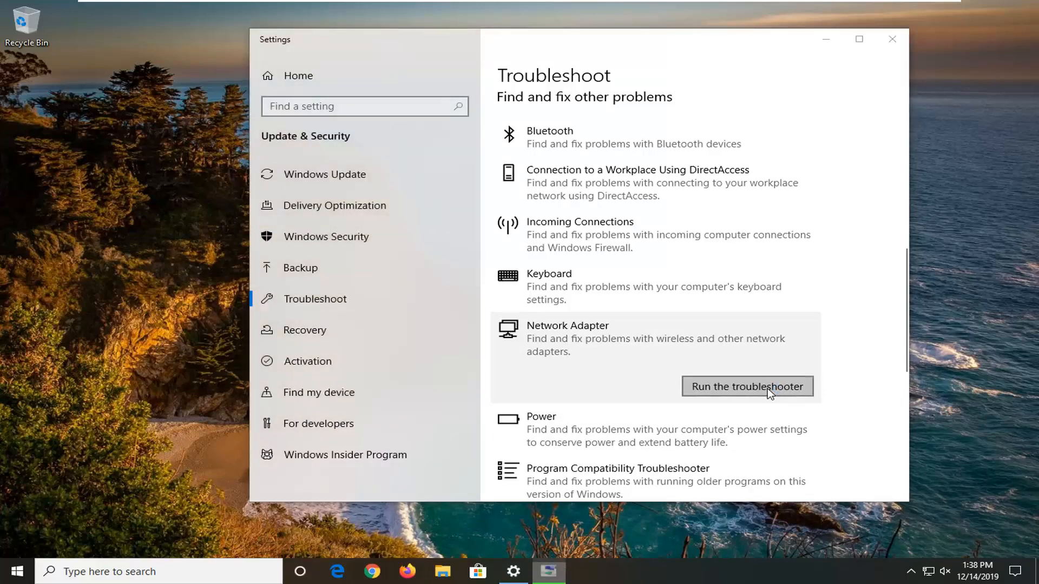
pyautogui.click(746, 387)
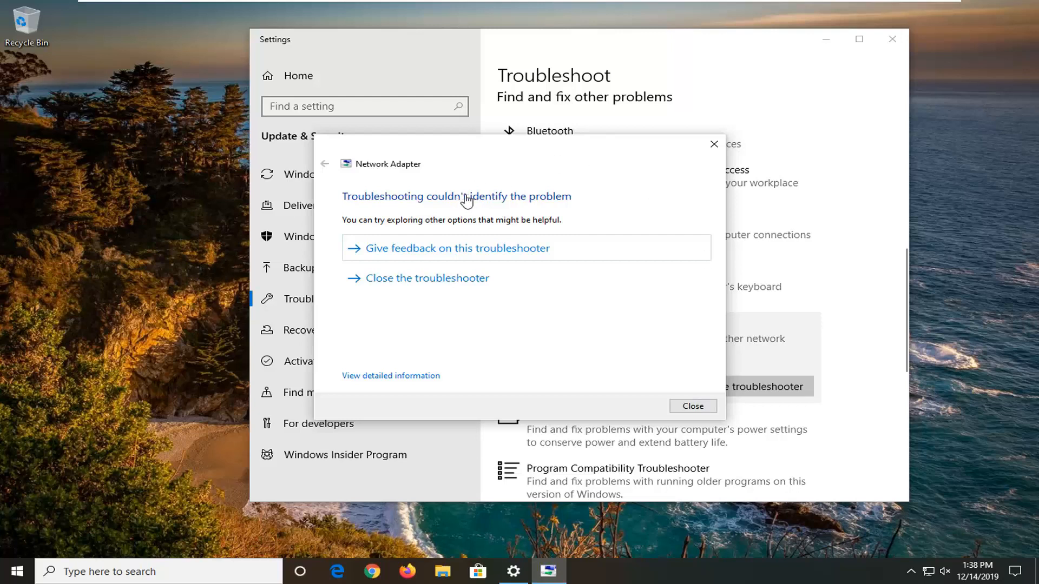
pyautogui.moveTo(427, 221)
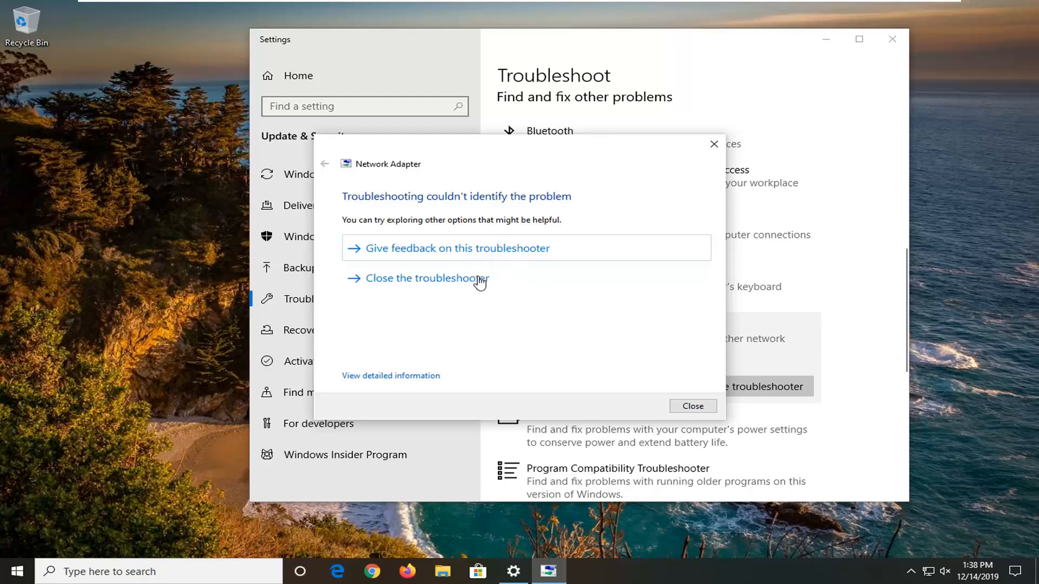
pyautogui.moveTo(488, 269)
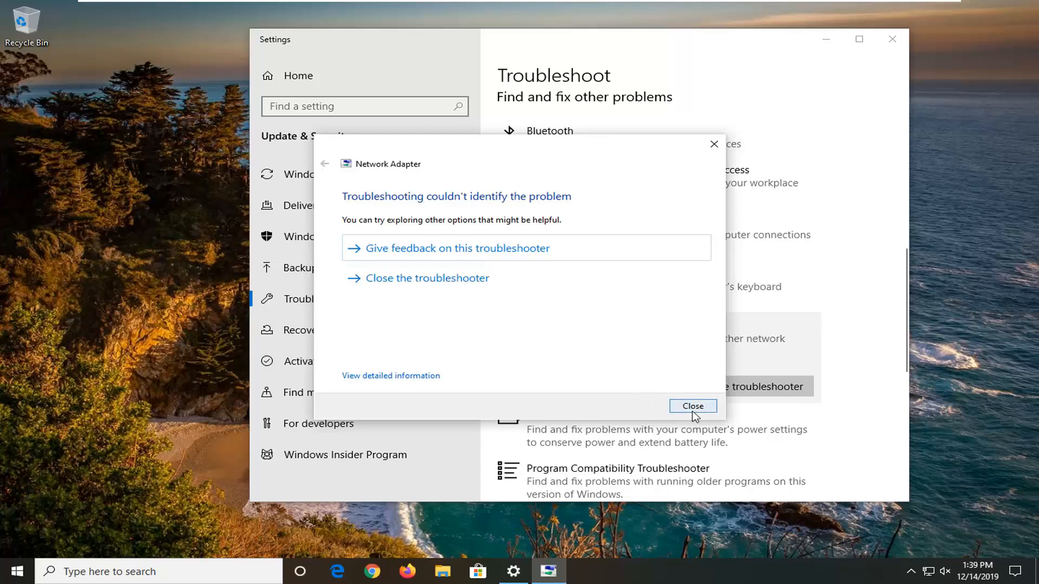
pyautogui.click(692, 405)
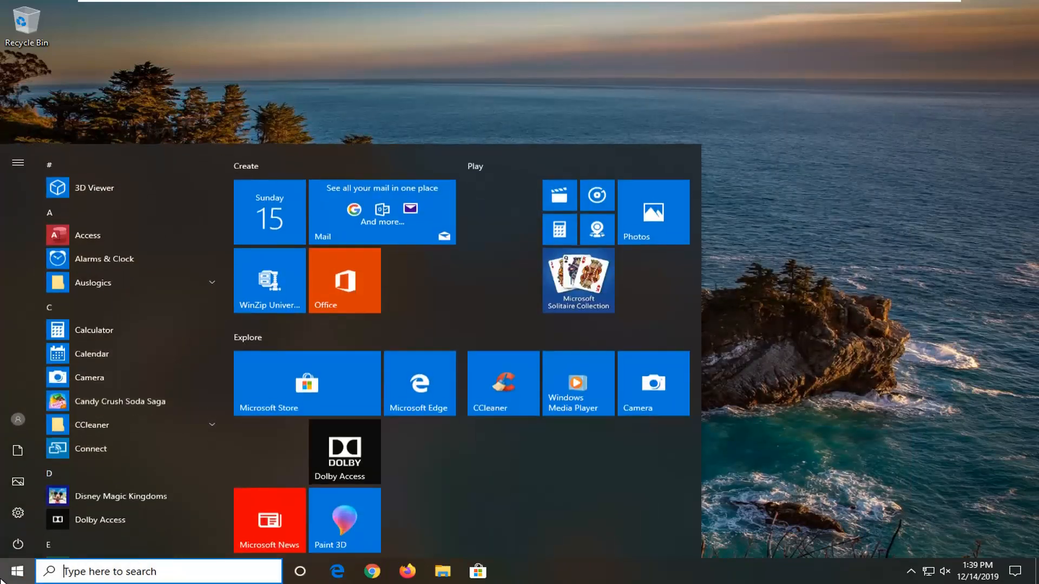
# Launch an administrator Command Prompt and run ipconfig /flushdns to clear the DNS cache
pyautogui.write('cmd')
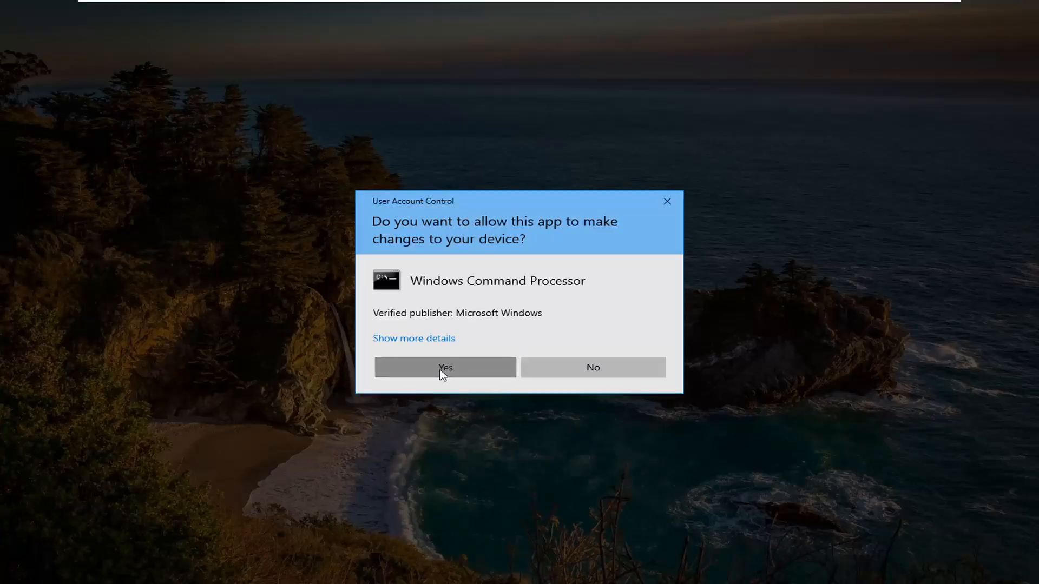
pyautogui.click(445, 367)
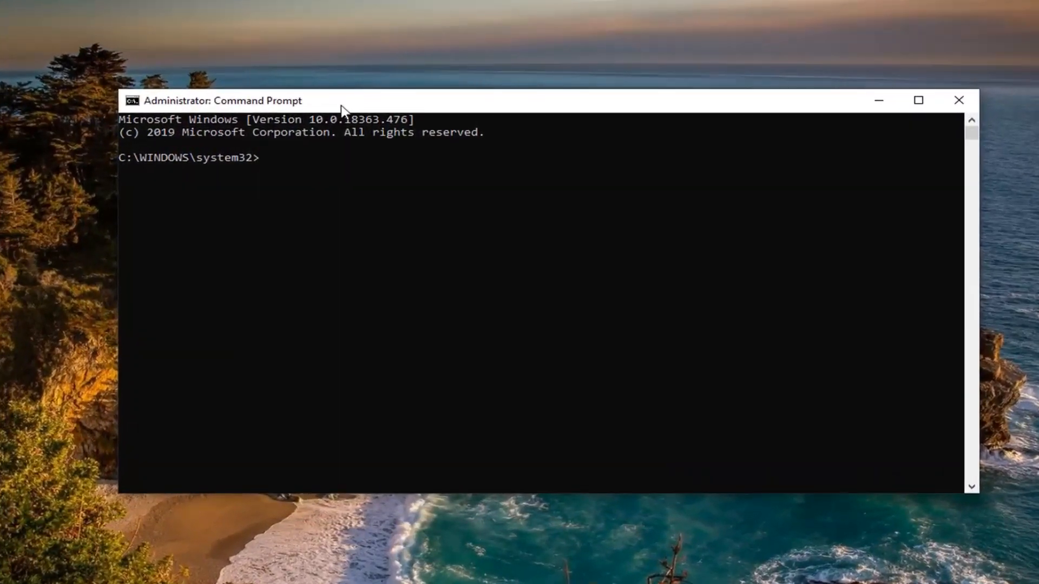
pyautogui.write('ipconf')
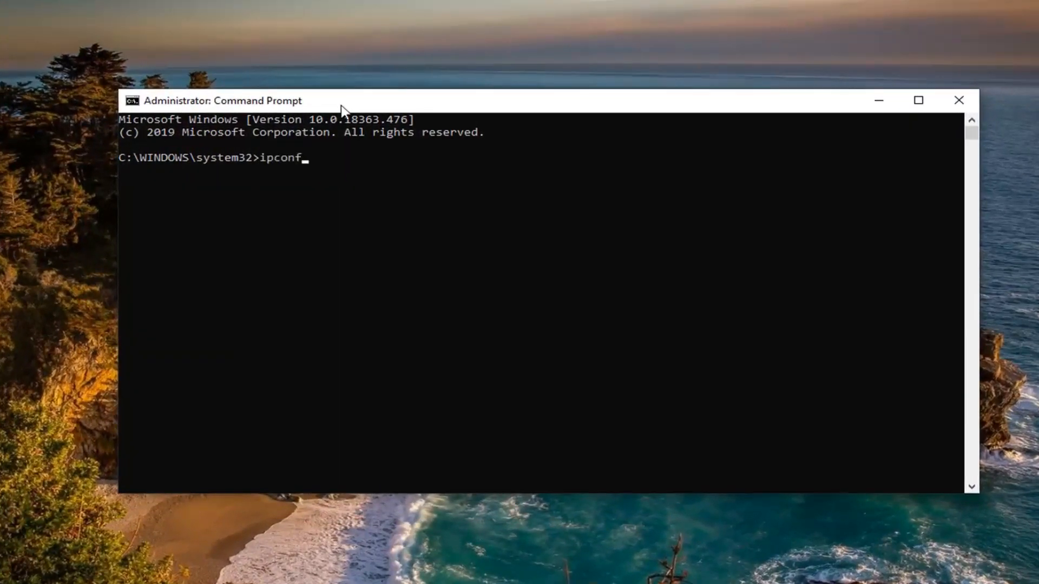
pyautogui.write('ig')
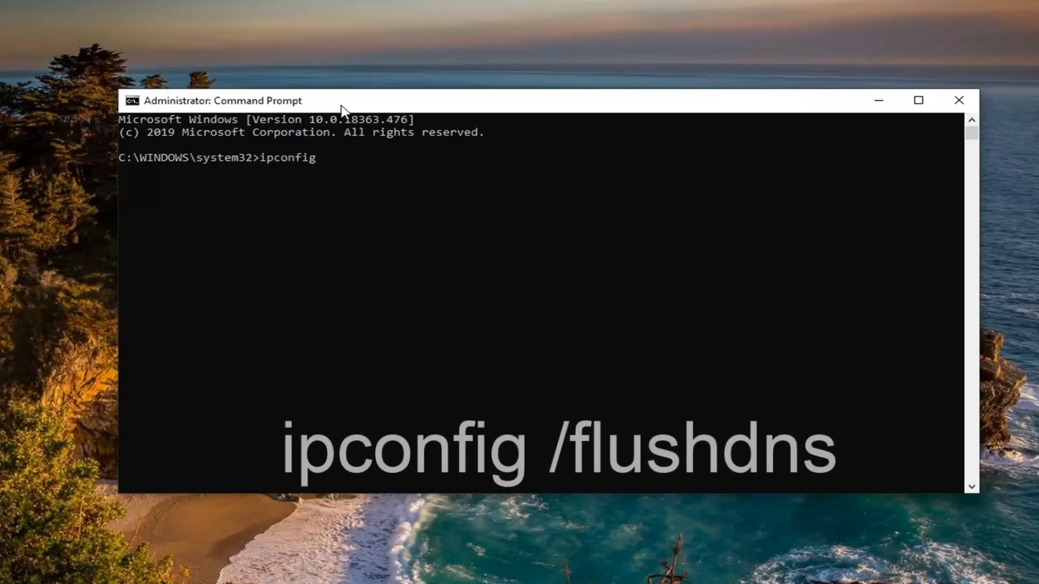
pyautogui.write('/flu')
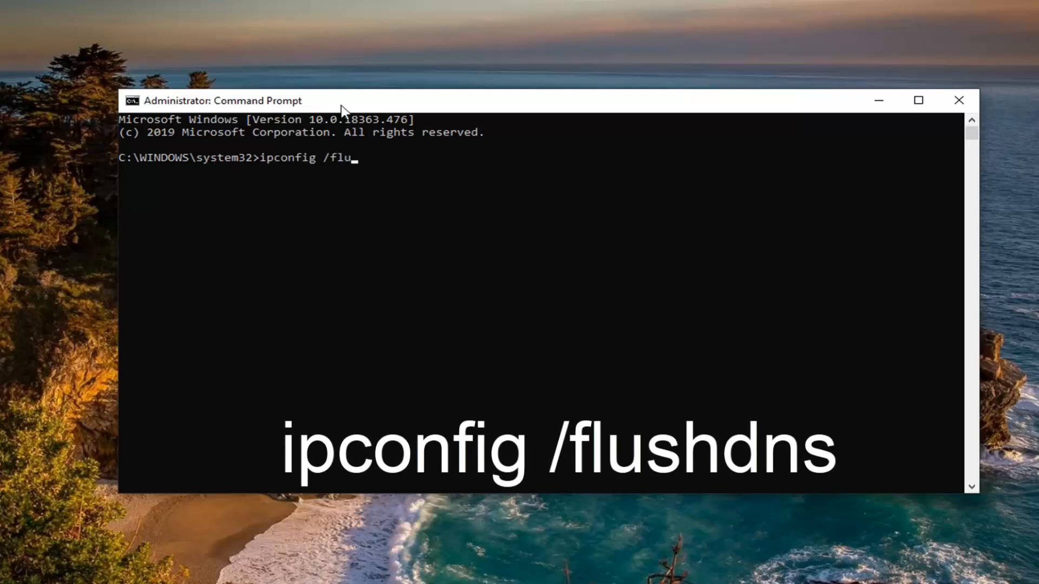
pyautogui.write('shdns')
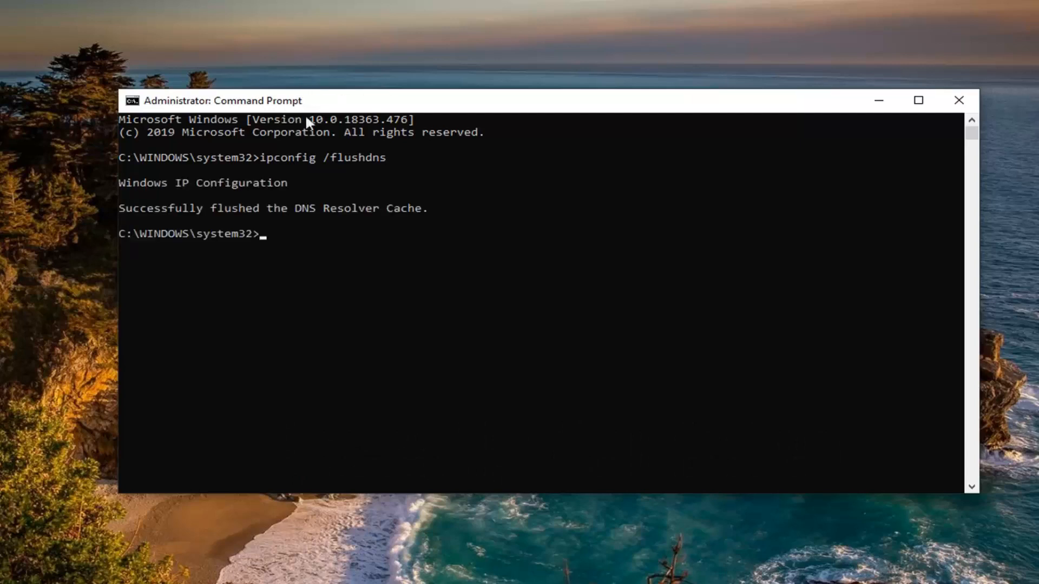
pyautogui.moveTo(464, 215)
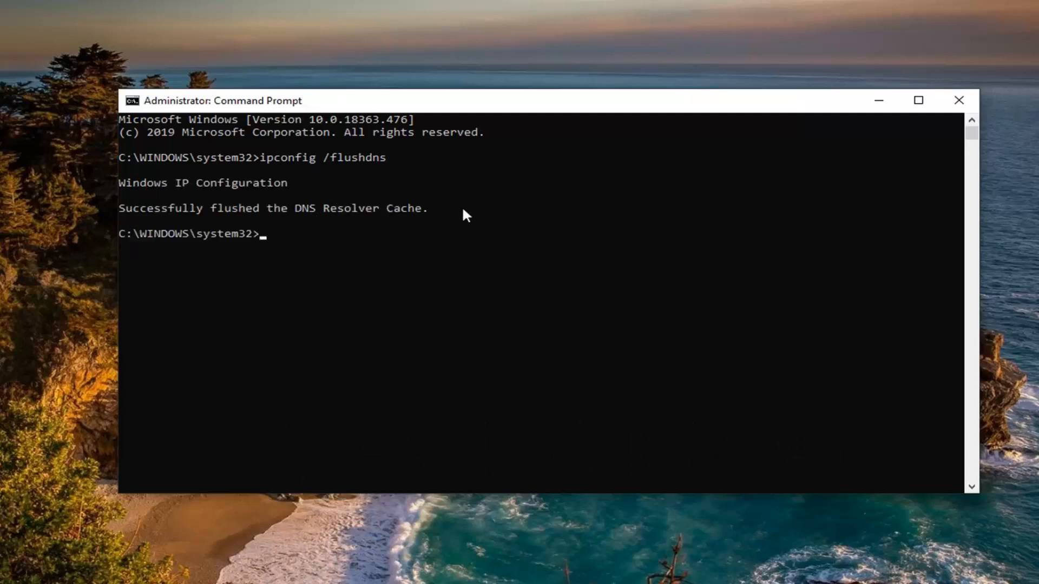
# Close the administrator Command Prompt, leaving the desktop empty
pyautogui.click(957, 99)
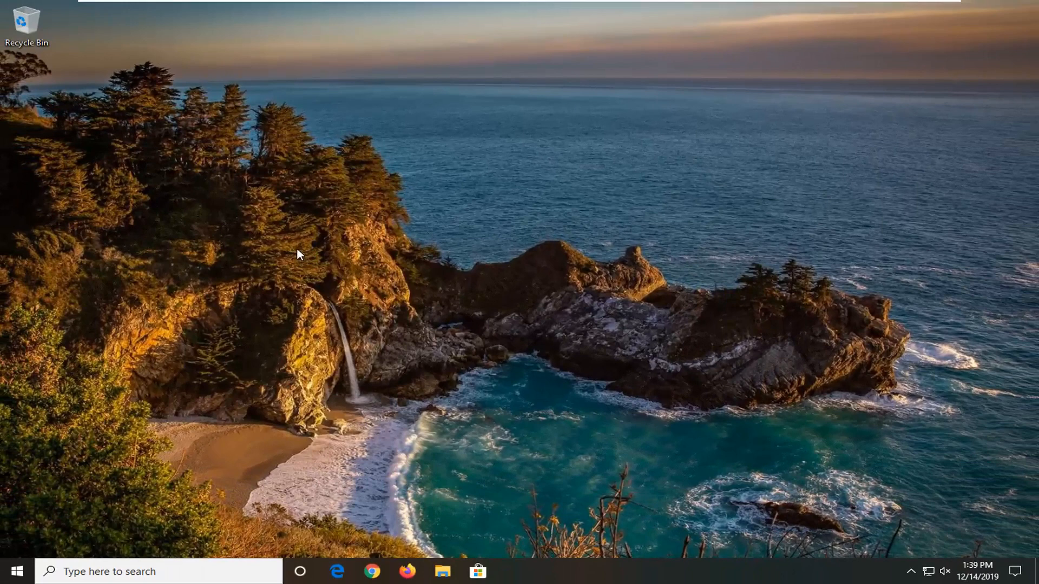
pyautogui.moveTo(288, 252)
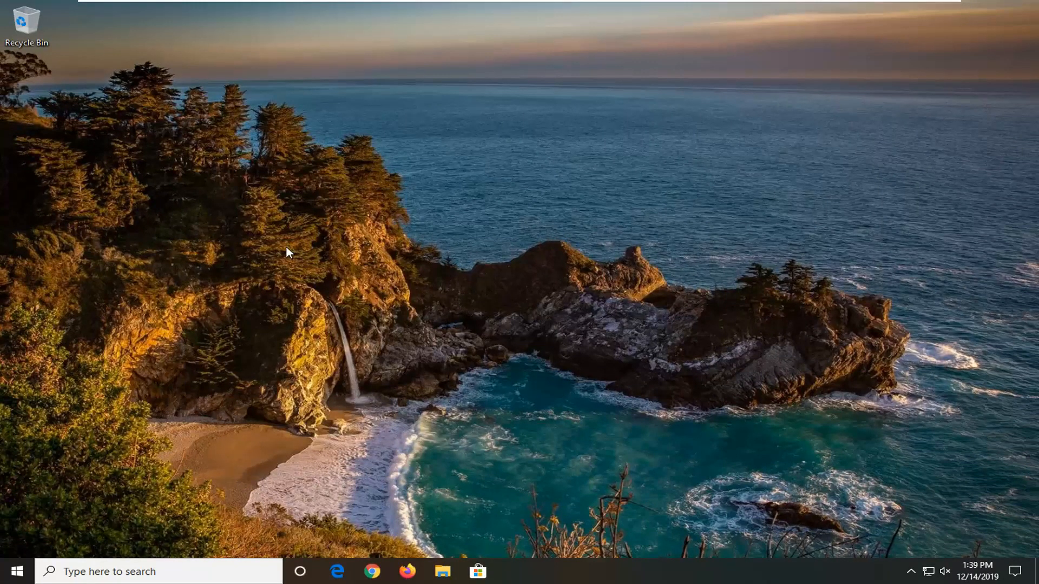
pyautogui.moveTo(162, 318)
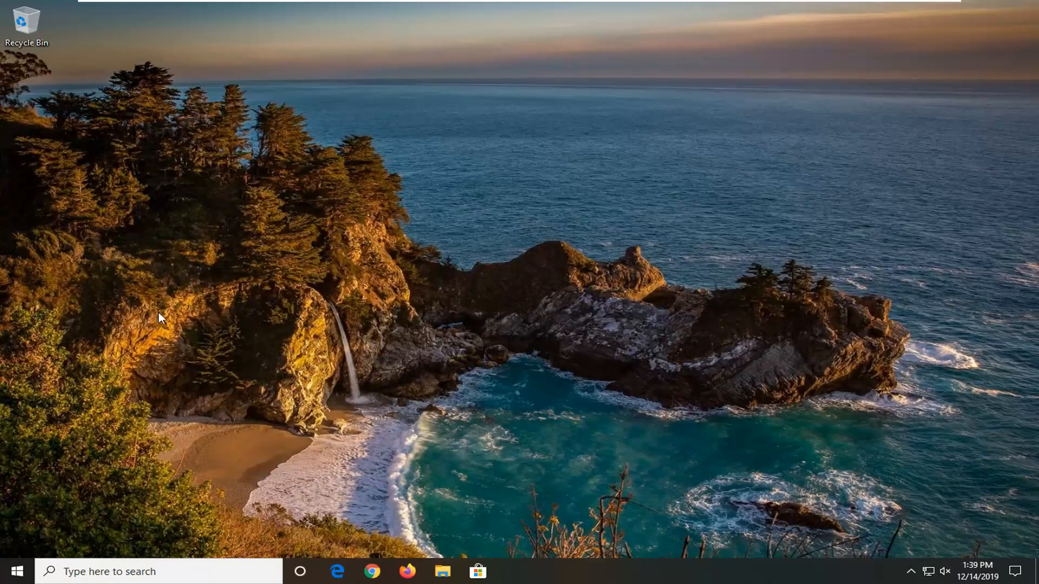
pyautogui.moveTo(123, 342)
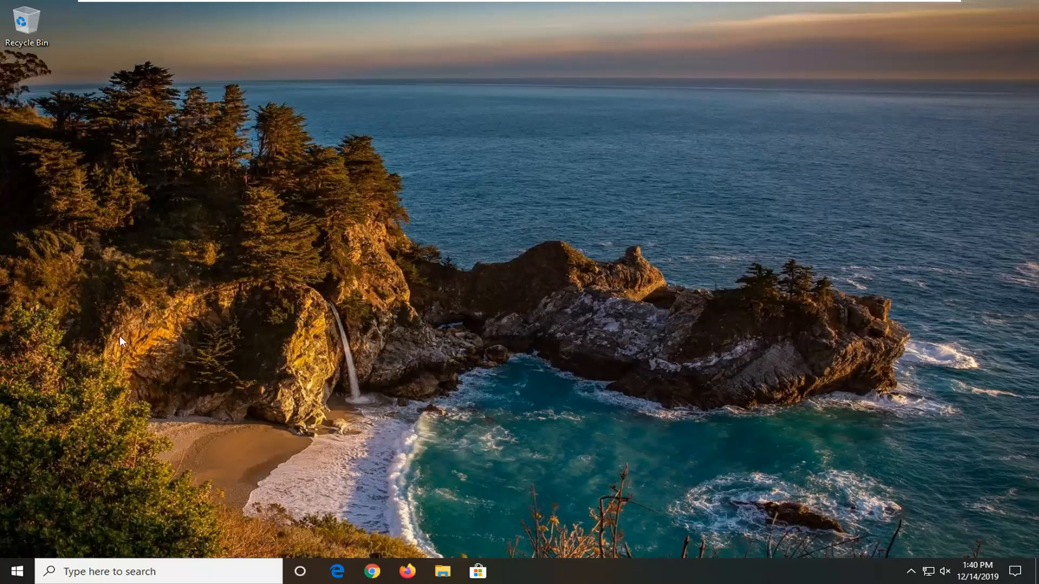
pyautogui.moveTo(3, 580)
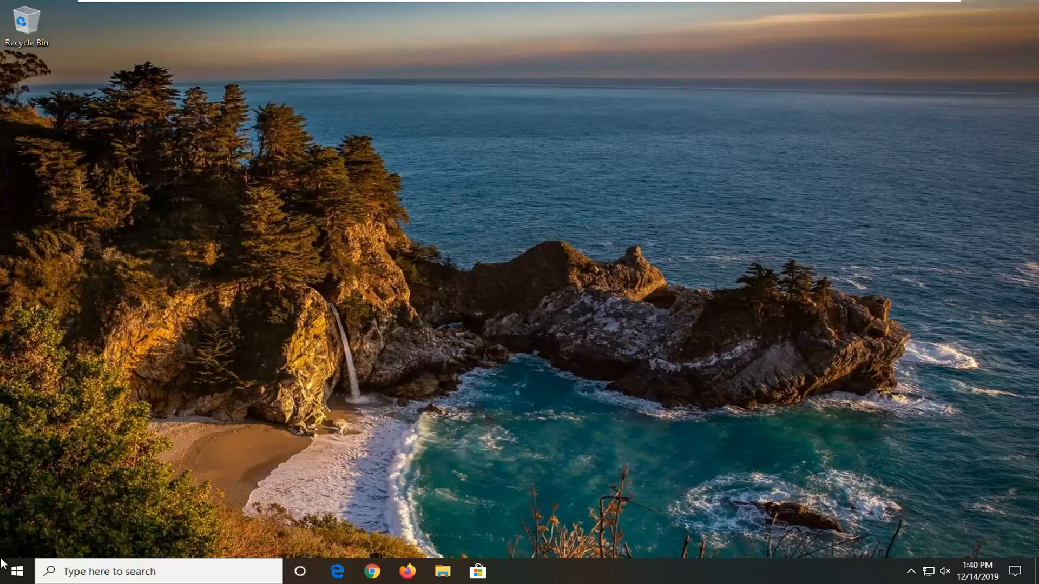
pyautogui.click(16, 571)
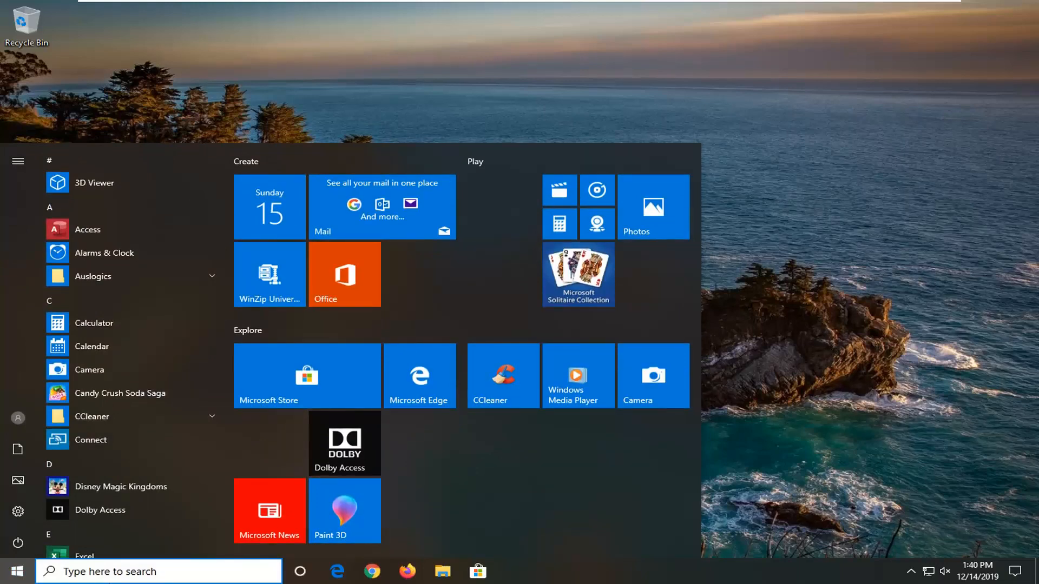
pyautogui.write('n')
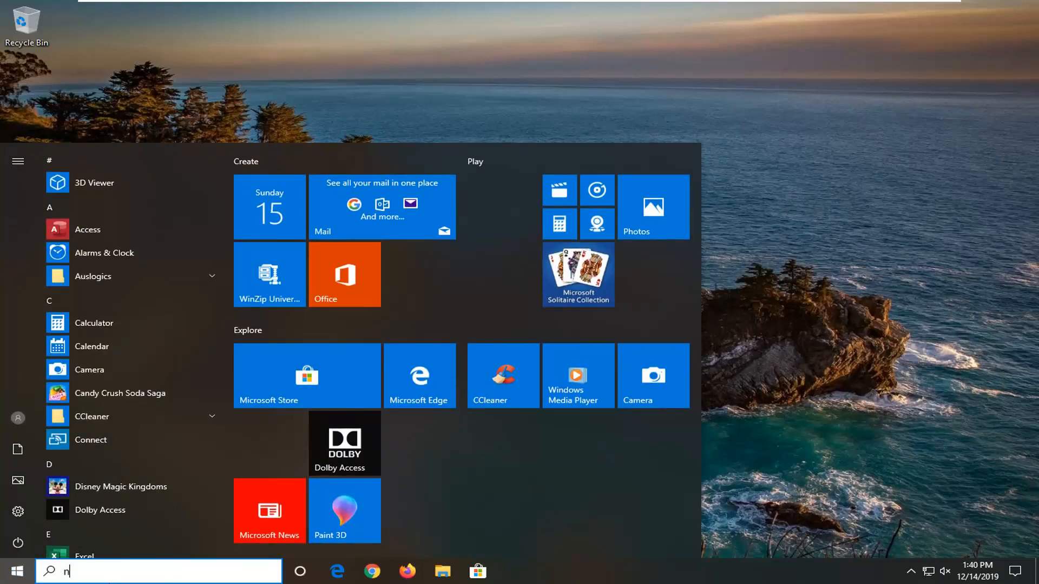
pyautogui.write('etwork status')
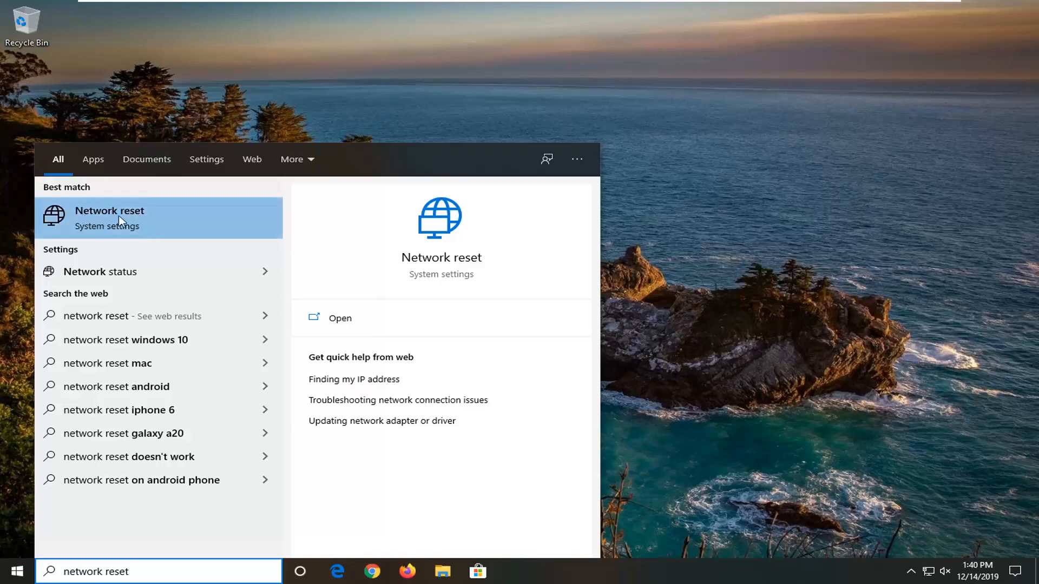
pyautogui.click(109, 218)
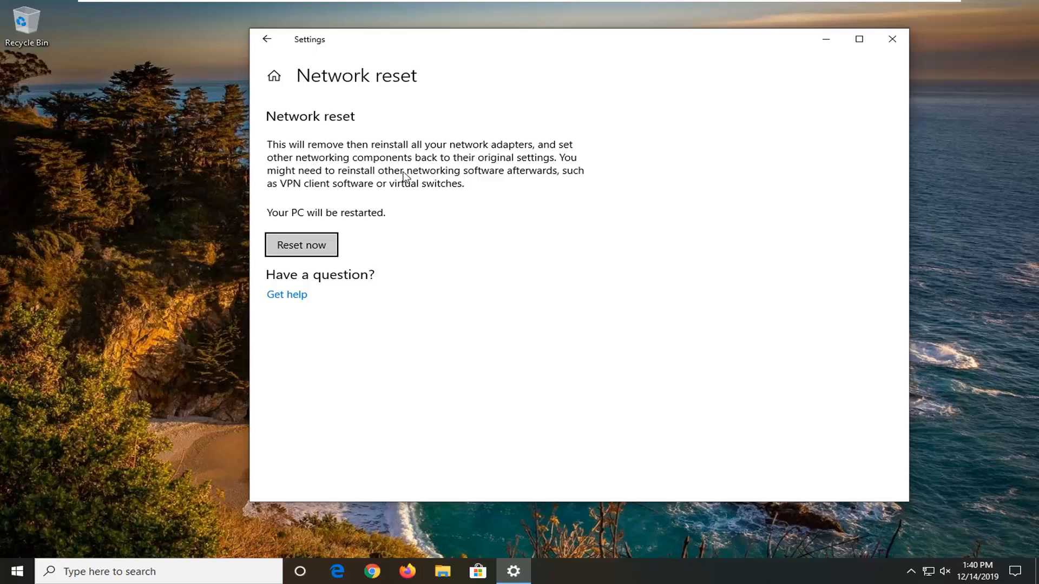
pyautogui.moveTo(560, 170)
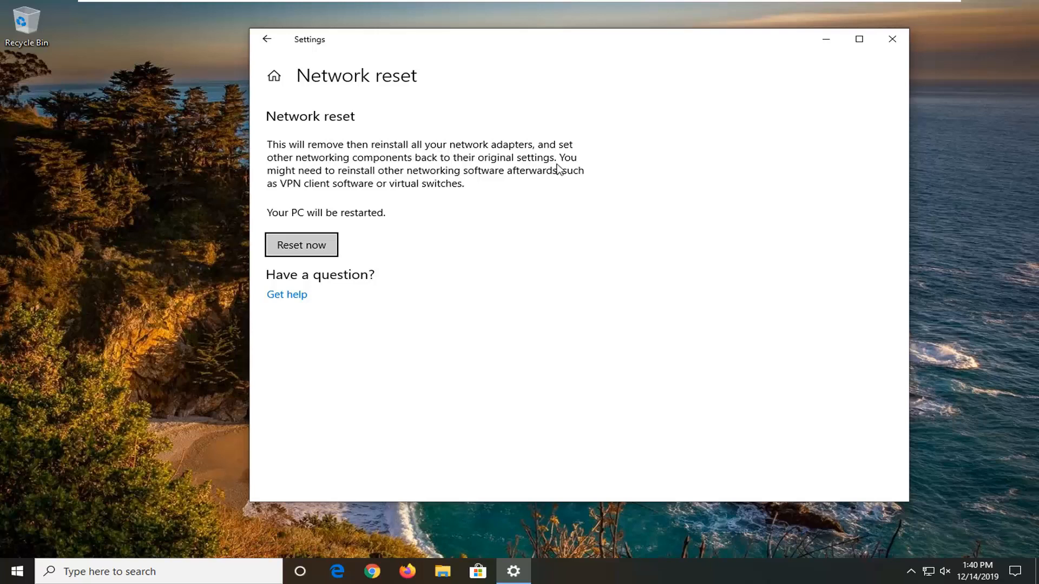
pyautogui.moveTo(425, 180)
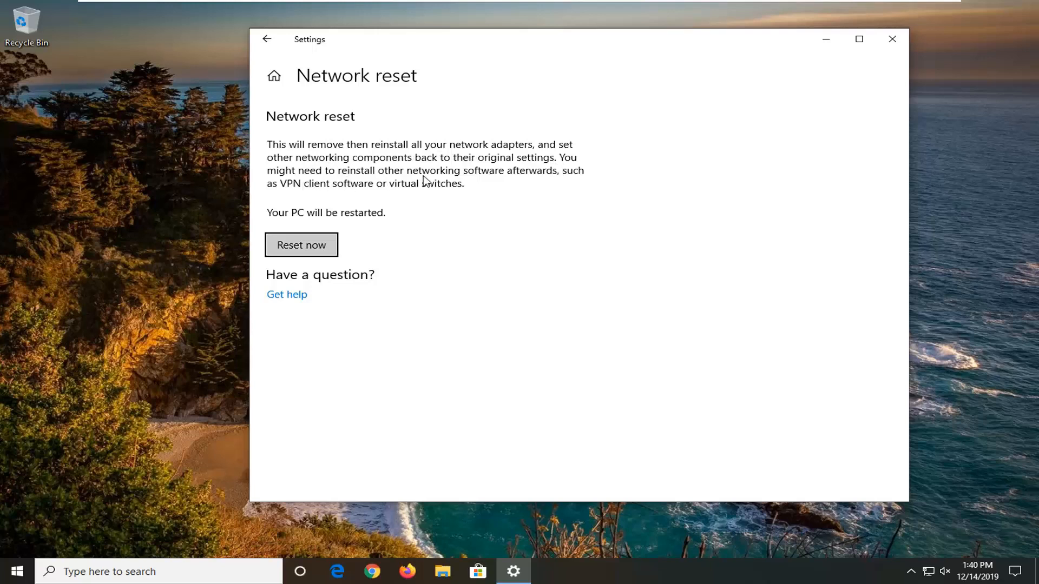
pyautogui.moveTo(302, 209)
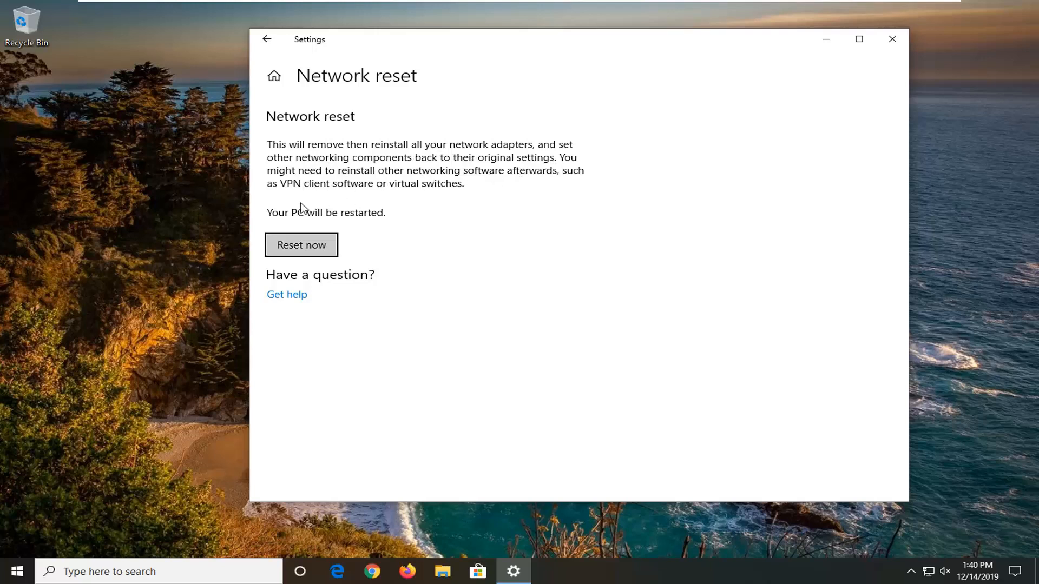
pyautogui.moveTo(416, 193)
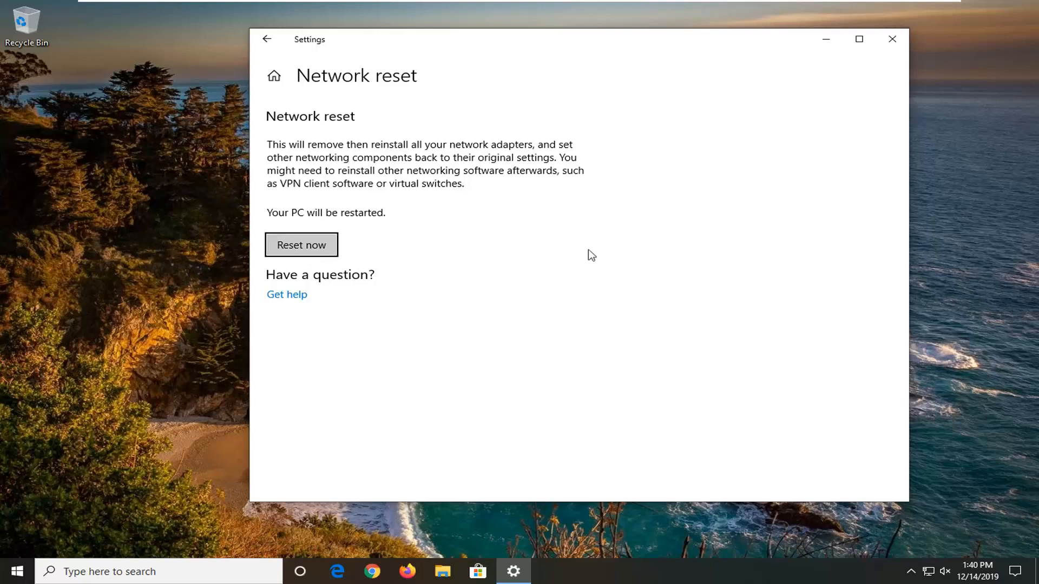
pyautogui.click(892, 39)
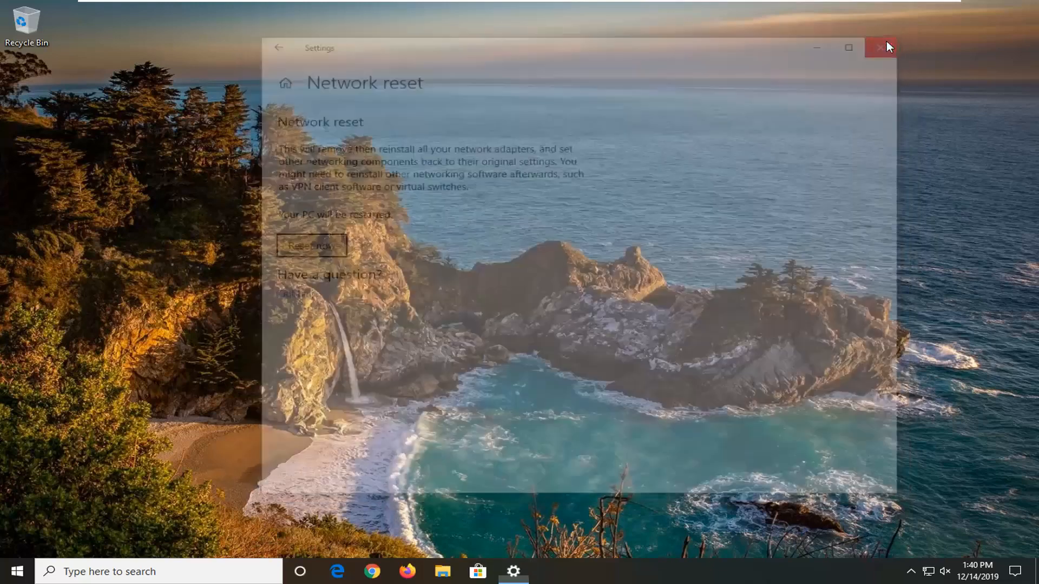
pyautogui.click(881, 47)
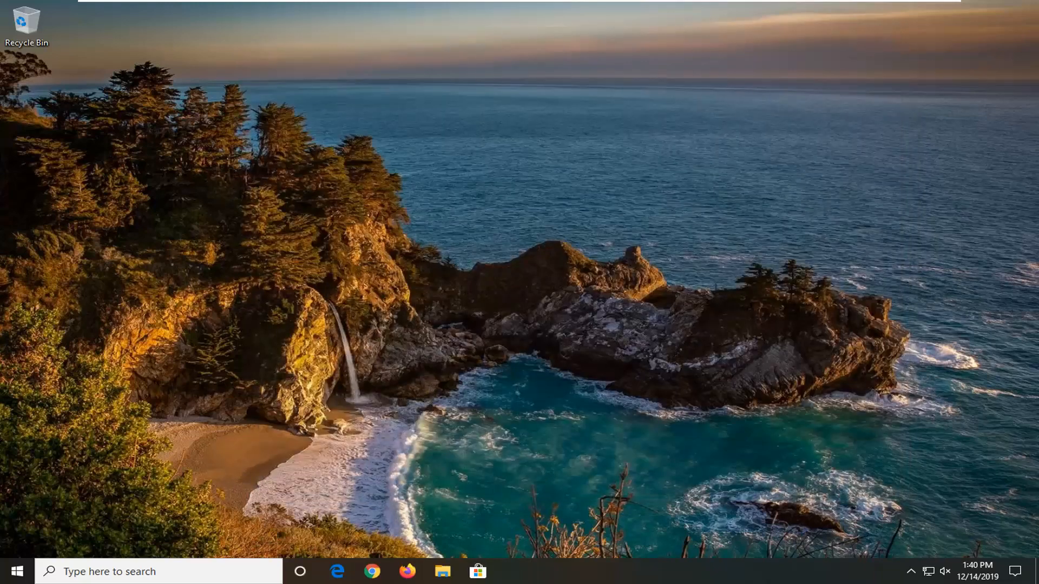